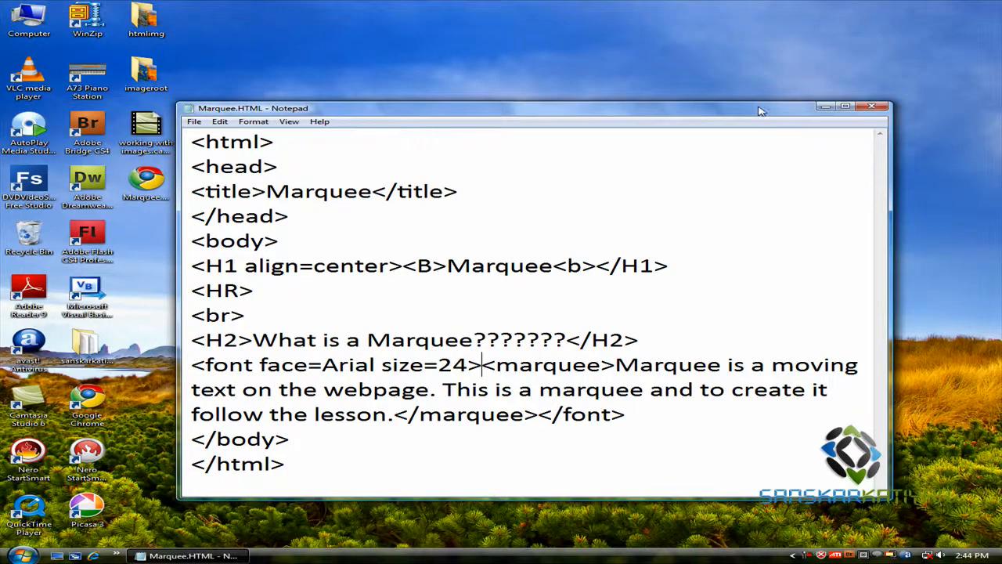
# Step: Select the whole existing marquee element, from <marquee> through </marquee>
pyautogui.moveTo(532, 109); pyautogui.dragTo(509, 42)
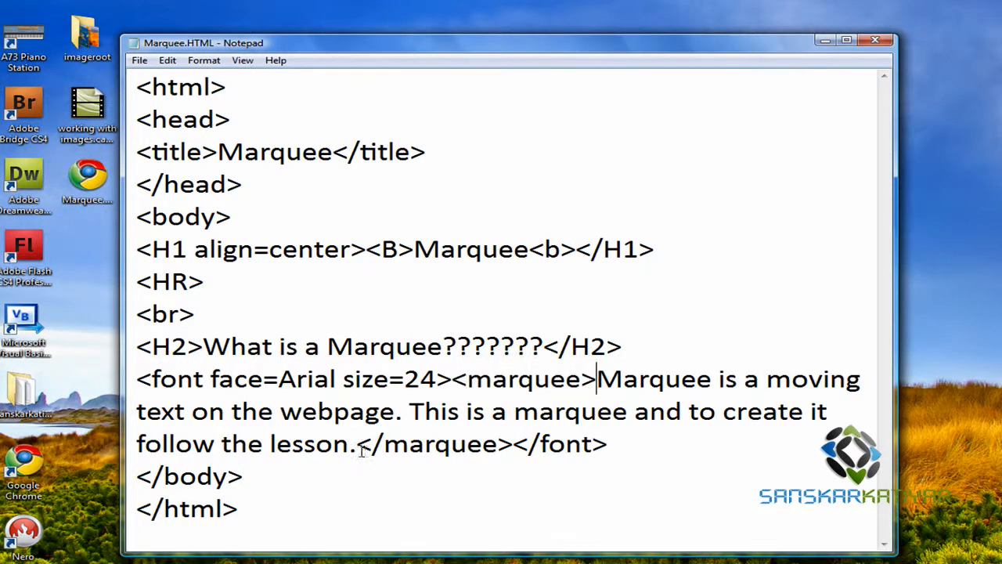
pyautogui.moveTo(359, 445); pyautogui.dragTo(511, 444)
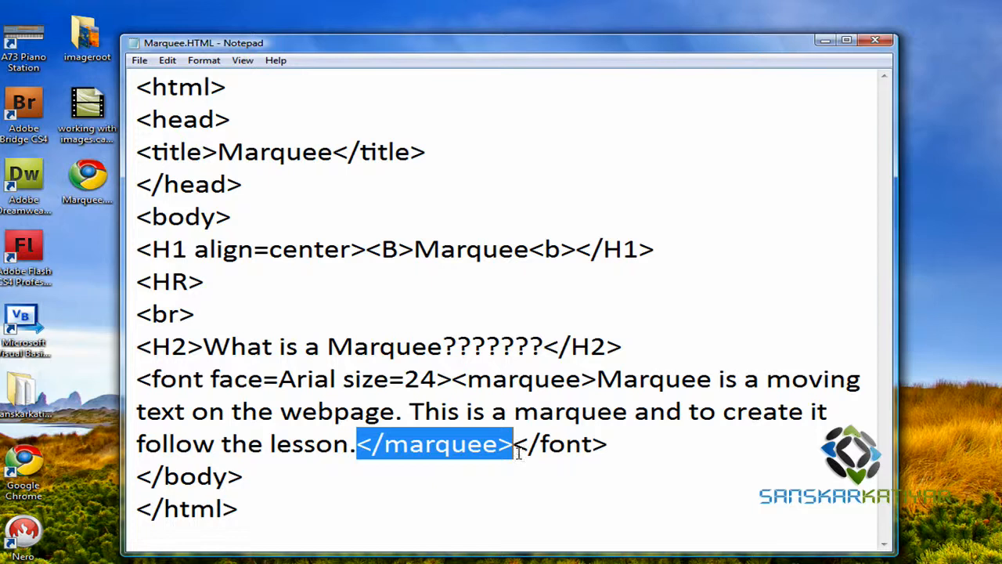
pyautogui.moveTo(458, 388)
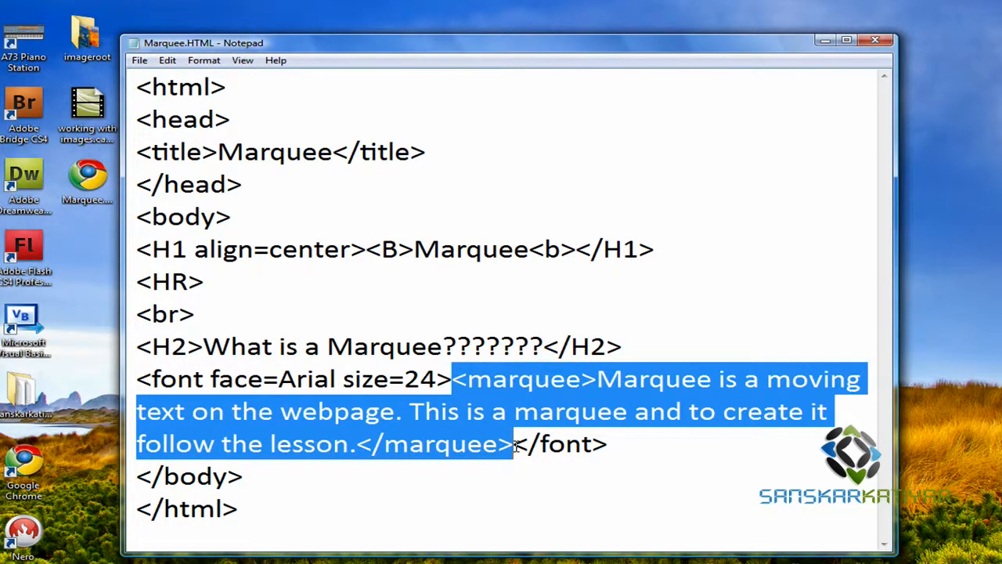
# Step: Replace the old marquee with '<marquee>My name is Sanskar Katiyar.</marquee>' on a new line
pyautogui.press('Delete')
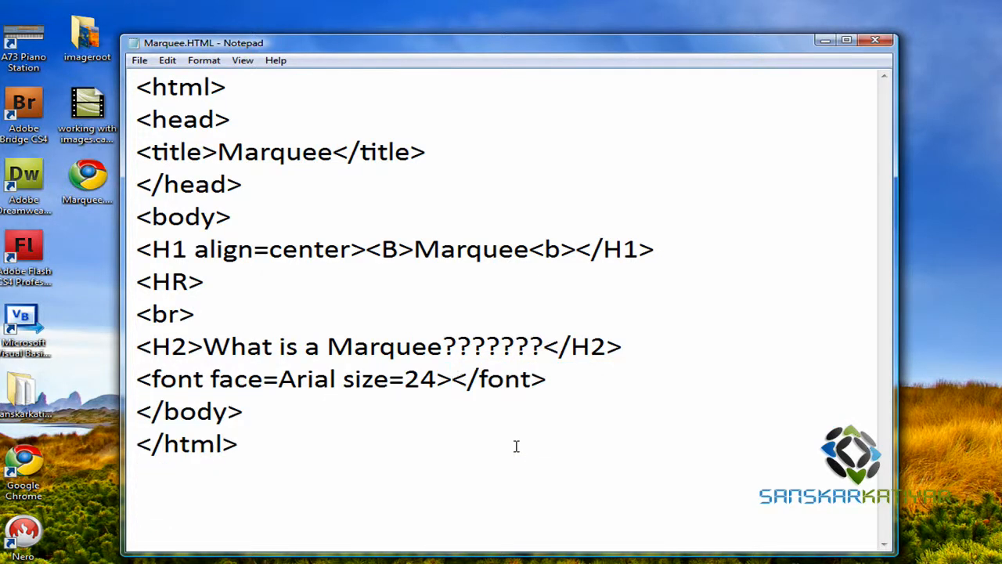
pyautogui.press('Enter')
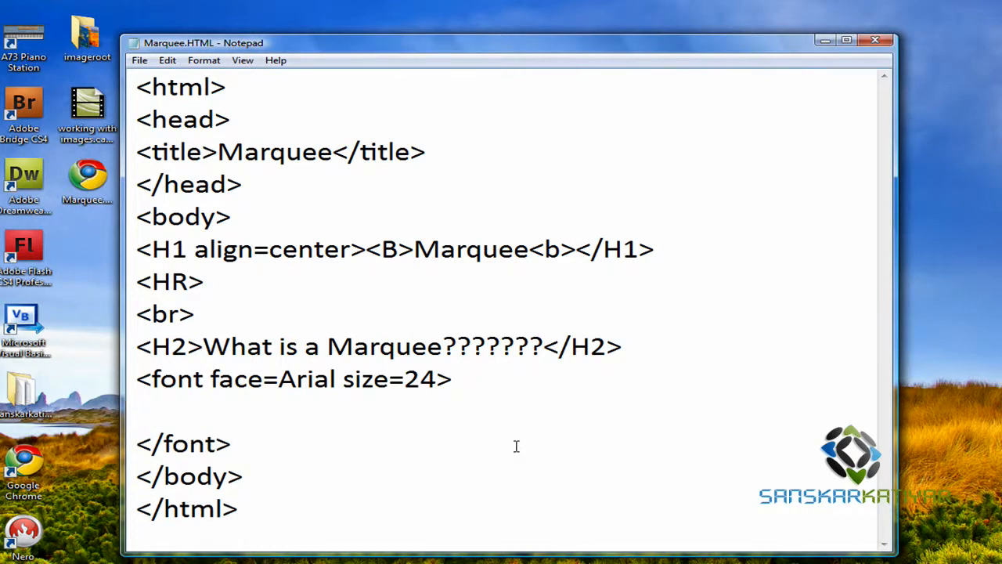
pyautogui.write('<marquee>')
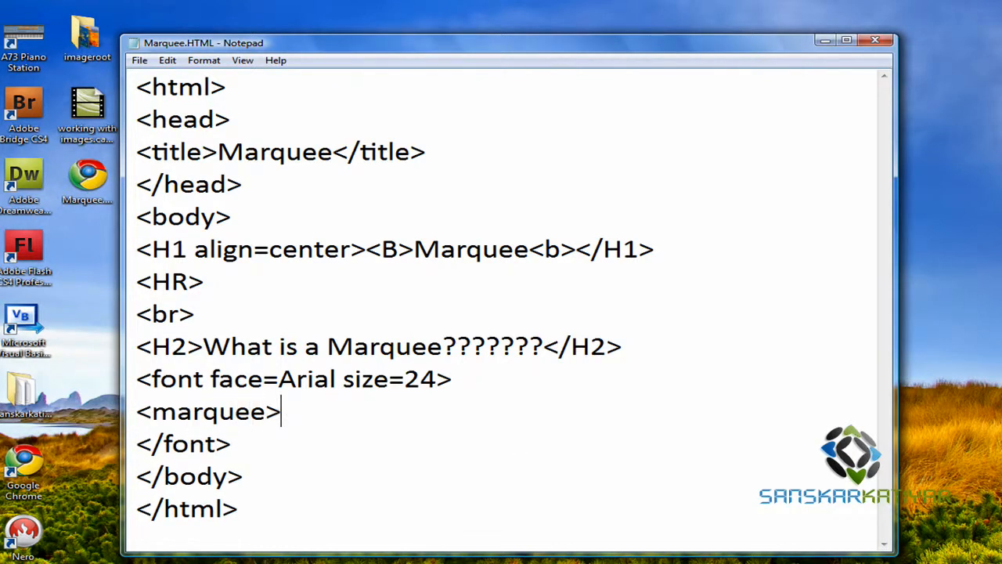
pyautogui.write('Mu na')
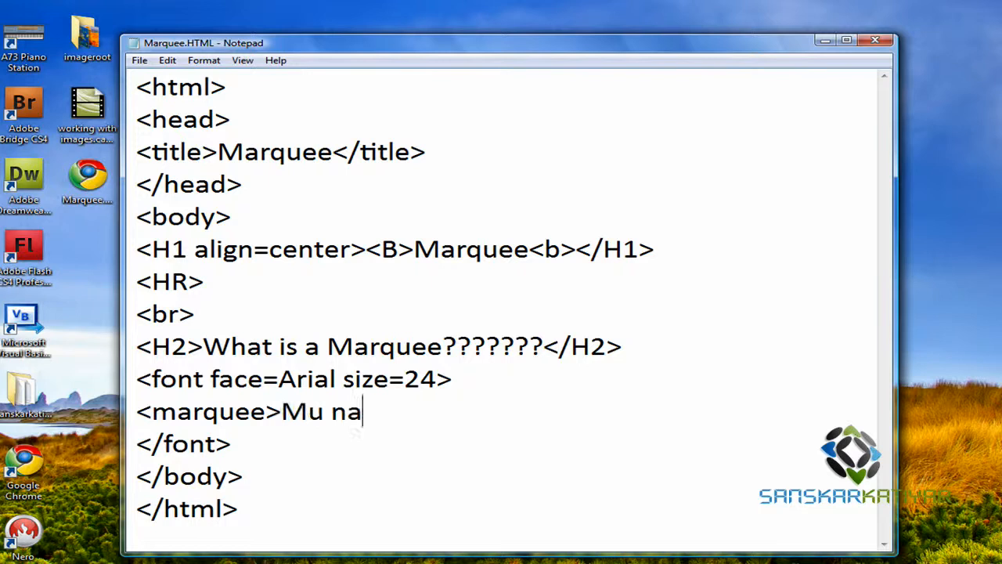
pyautogui.press('BackSpace')
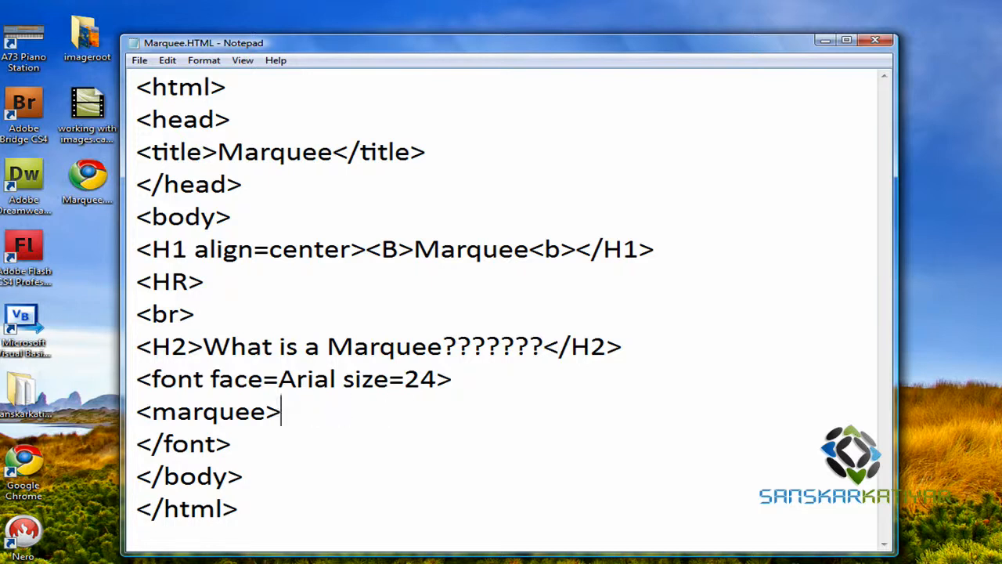
pyautogui.write('My nam')
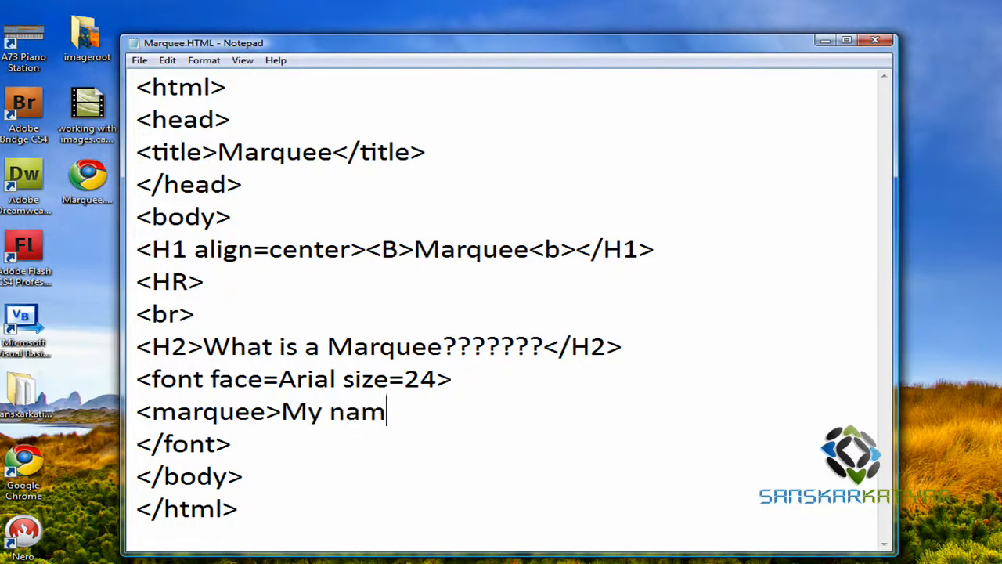
pyautogui.write('e is')
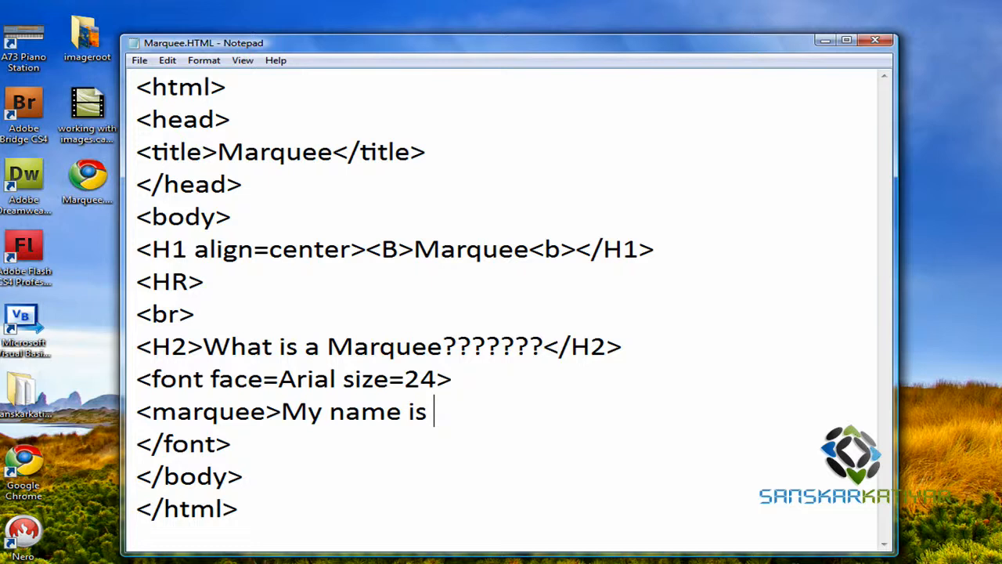
pyautogui.write('Sanskar Ka')
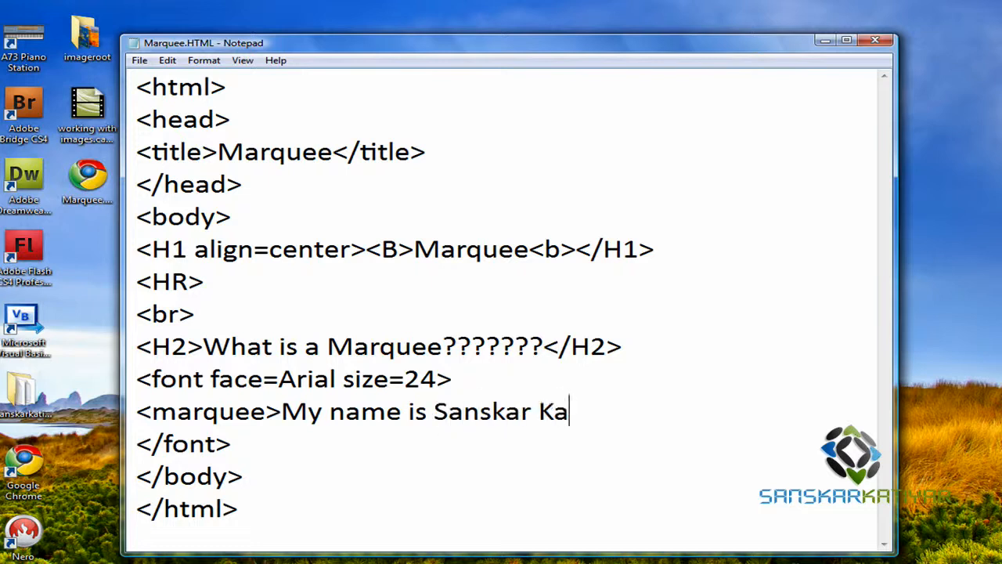
pyautogui.write('tiyar.')
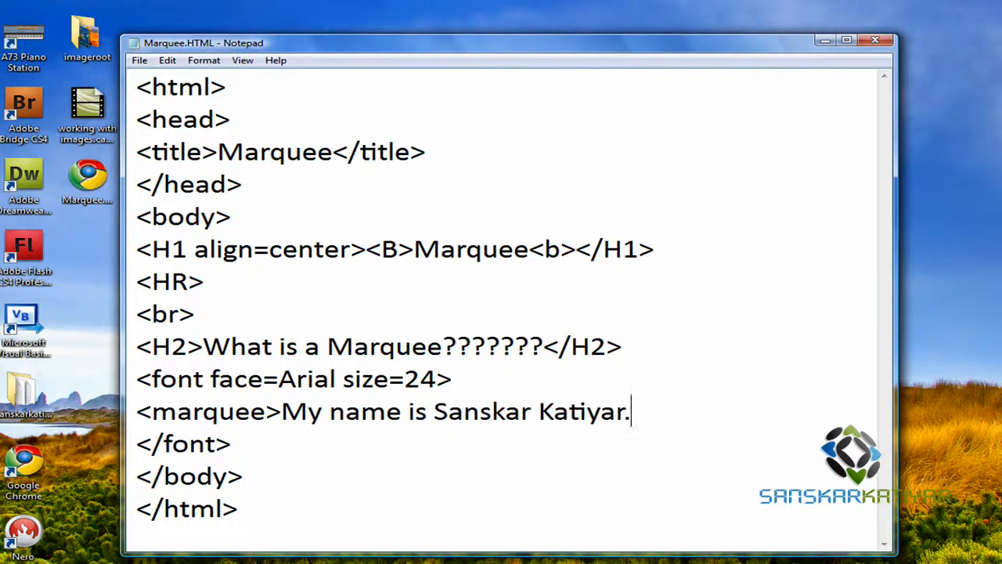
pyautogui.write('</m')
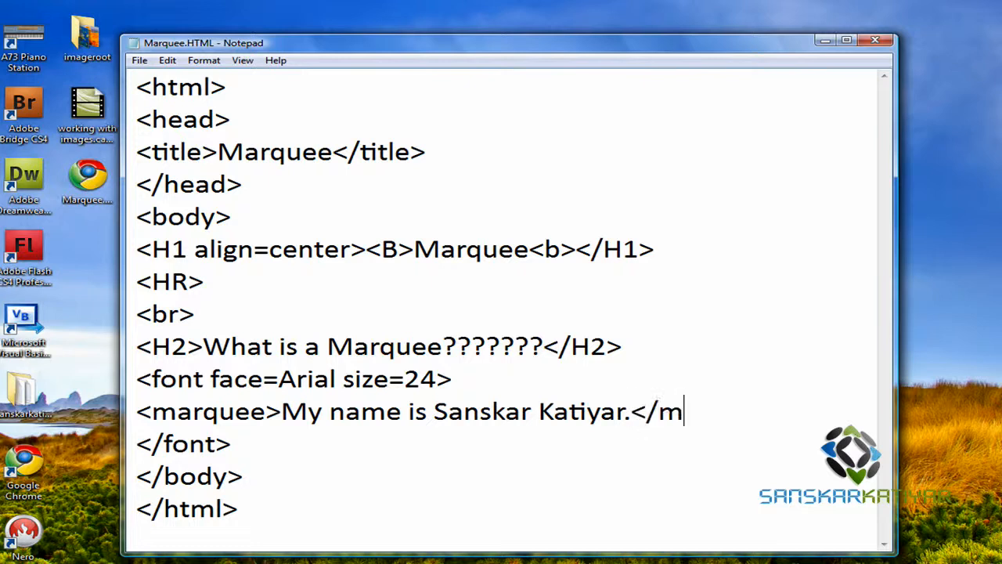
pyautogui.write('arquee>')
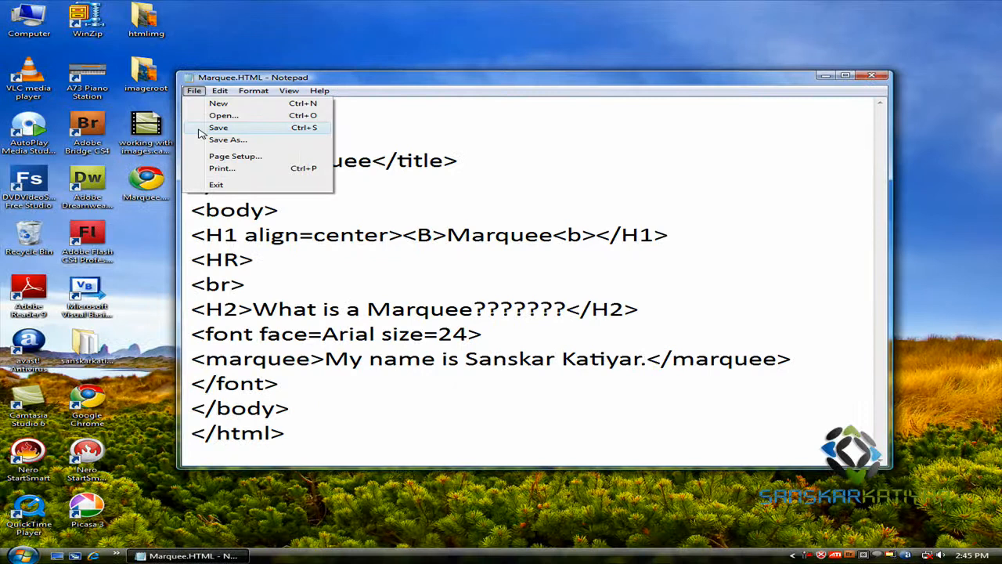
# Step: Save Marquee.HTML and view the scrolling introduction sentence in Chrome
pyautogui.click(218, 127)
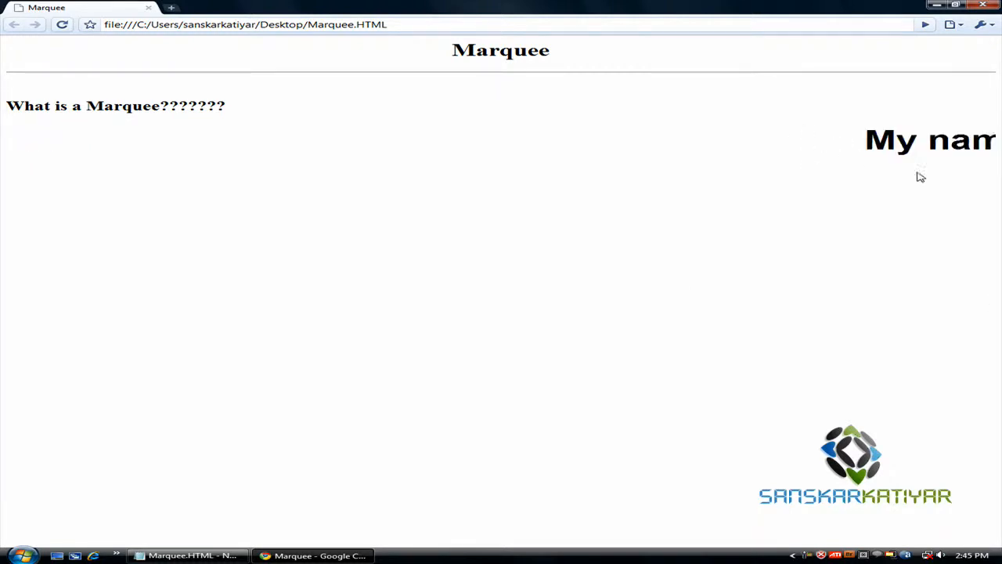
pyautogui.click(186, 555)
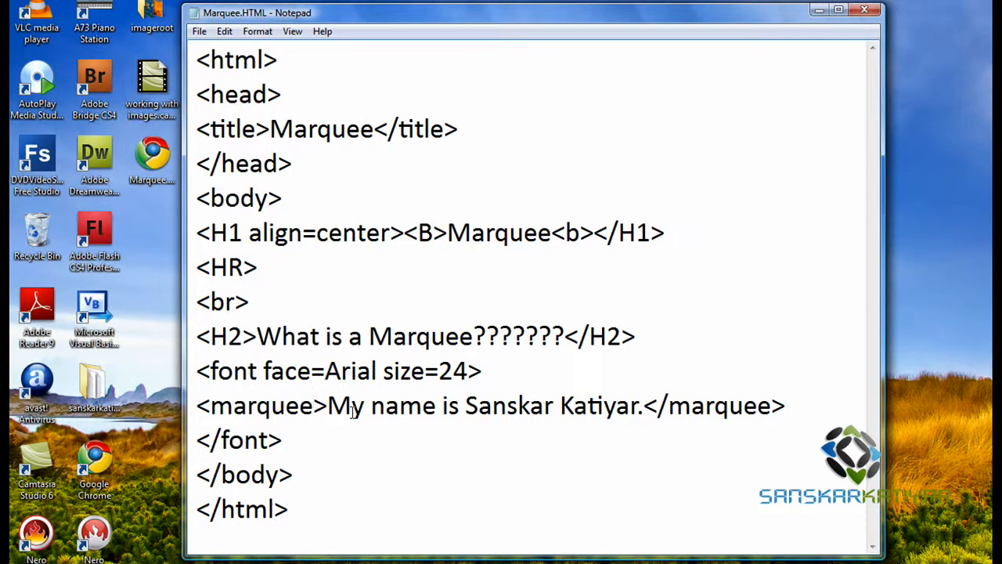
# Step: Add bgcolor=yellow to the <marquee> tag
pyautogui.write('bgcolor')
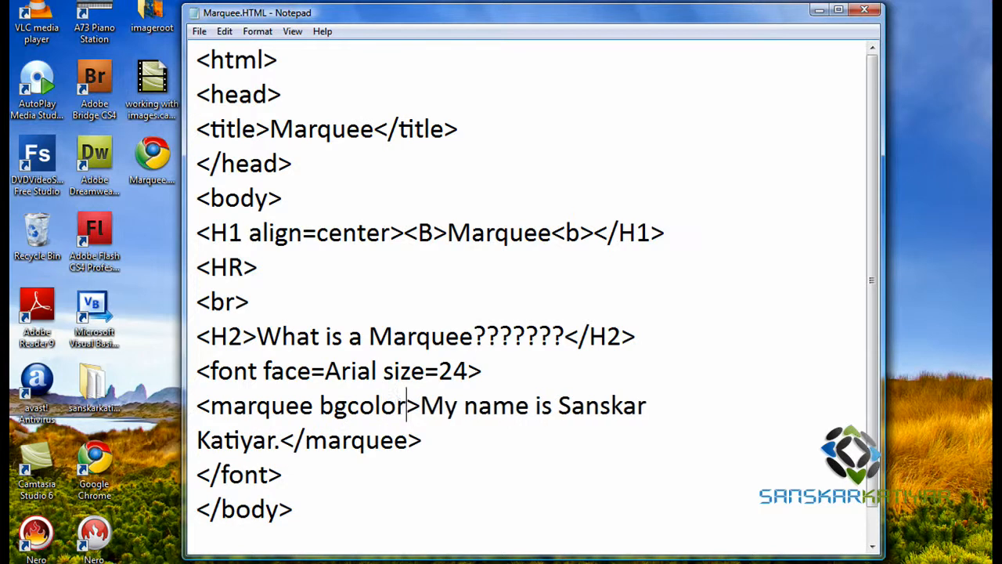
pyautogui.write('=')
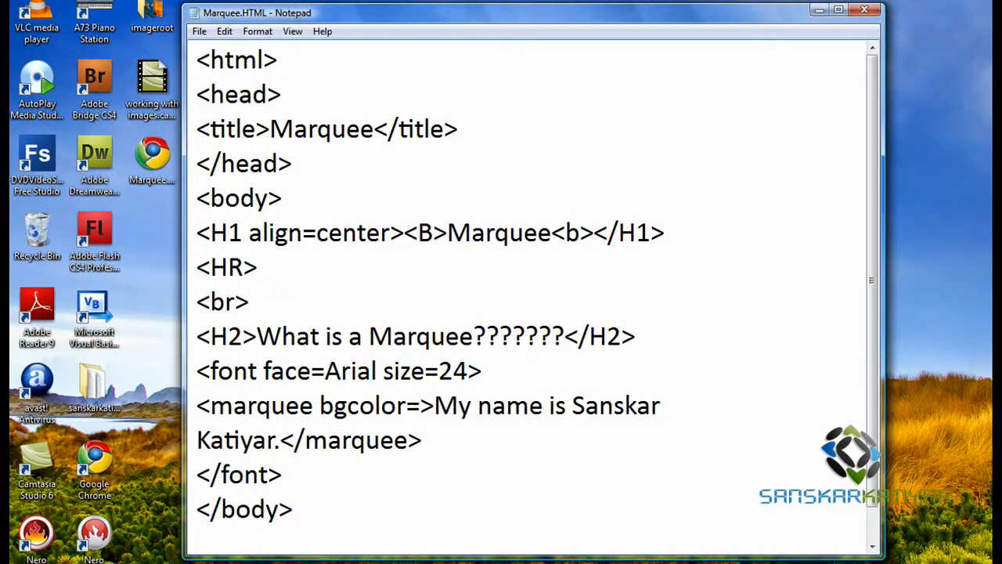
pyautogui.write('yellow')
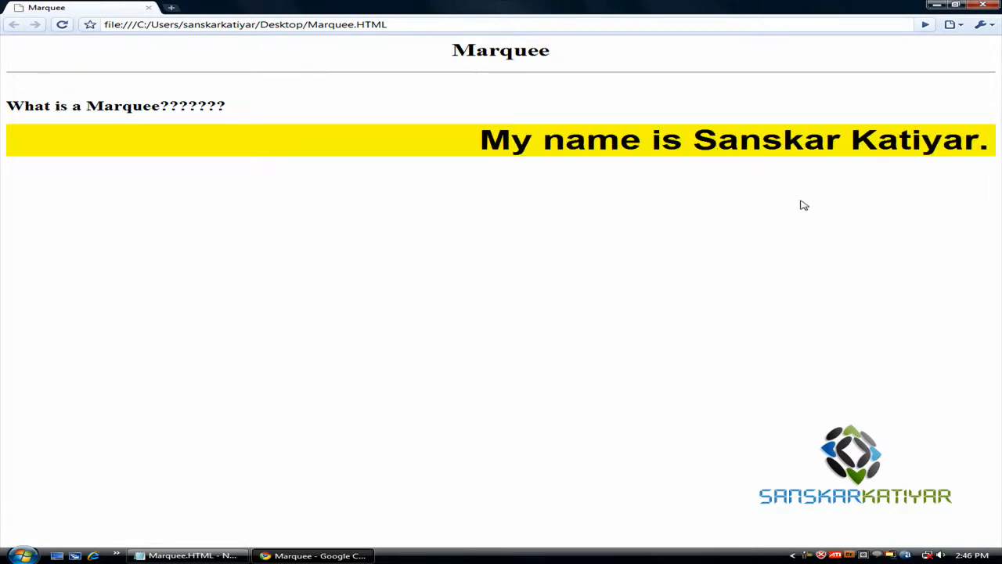
# Step: Refresh the page in Chrome to see the sentence on a yellow band
pyautogui.click(186, 555)
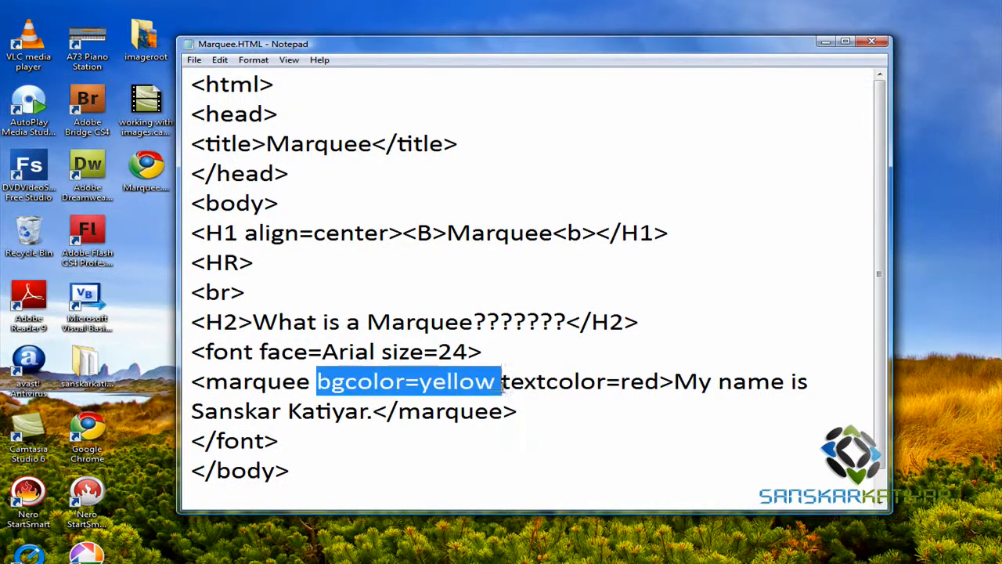
# Step: Strip the colour attributes and sentence from the marquee, leaving a blank line inside it
pyautogui.press('Delete')
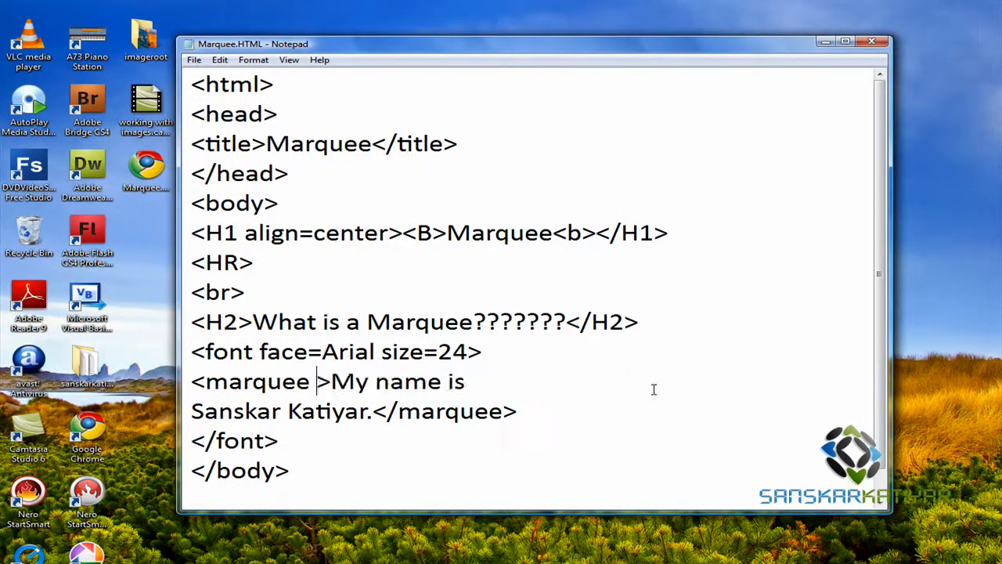
pyautogui.press('Backspace')
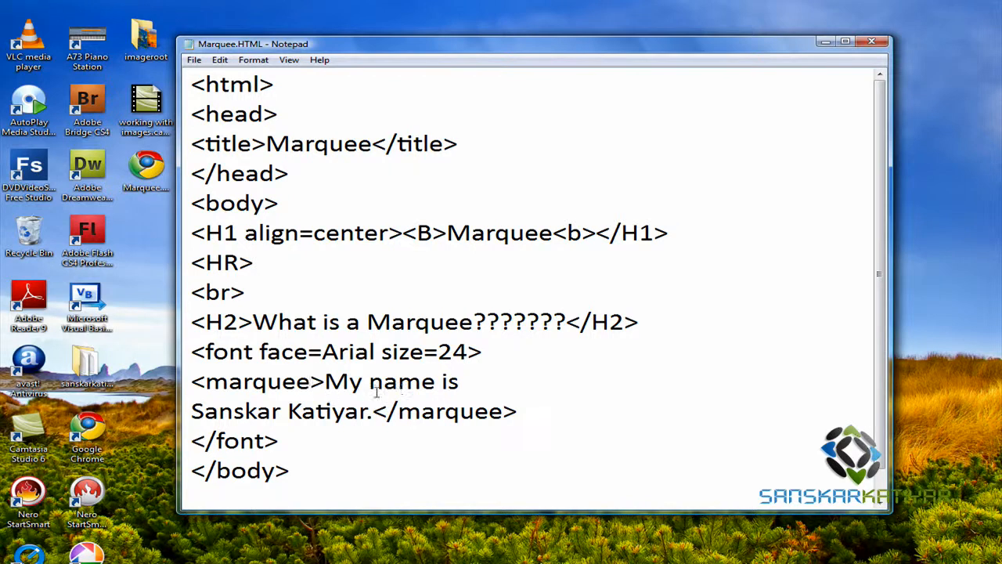
pyautogui.moveTo(326, 382); pyautogui.dragTo(383, 412)
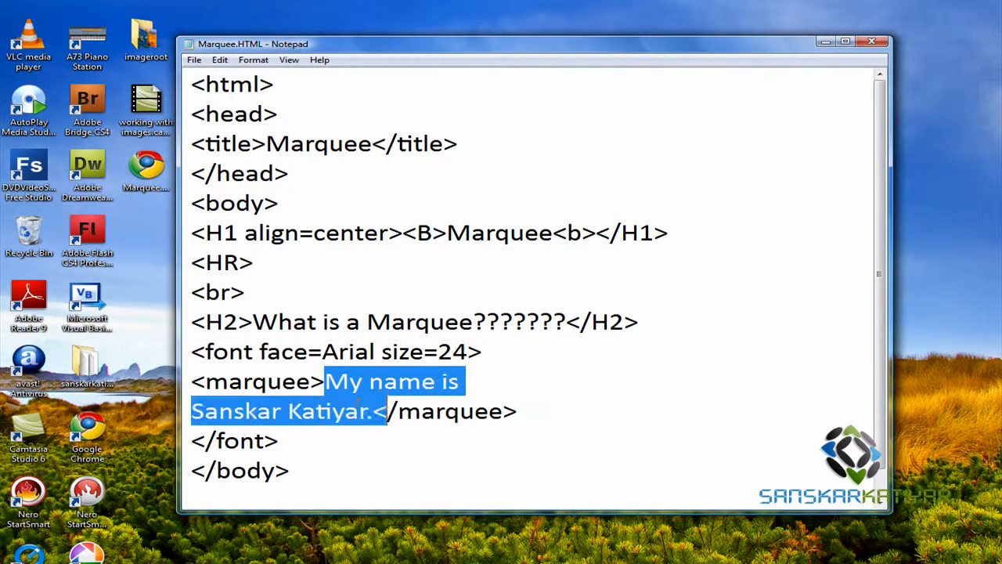
pyautogui.press('Delete')
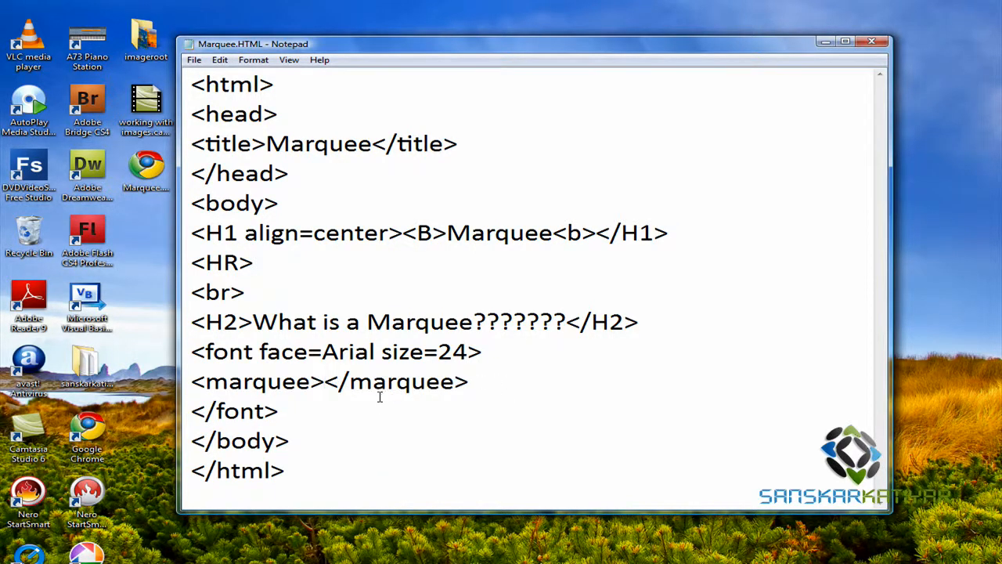
pyautogui.press('Enter')
pyautogui.write('<i')
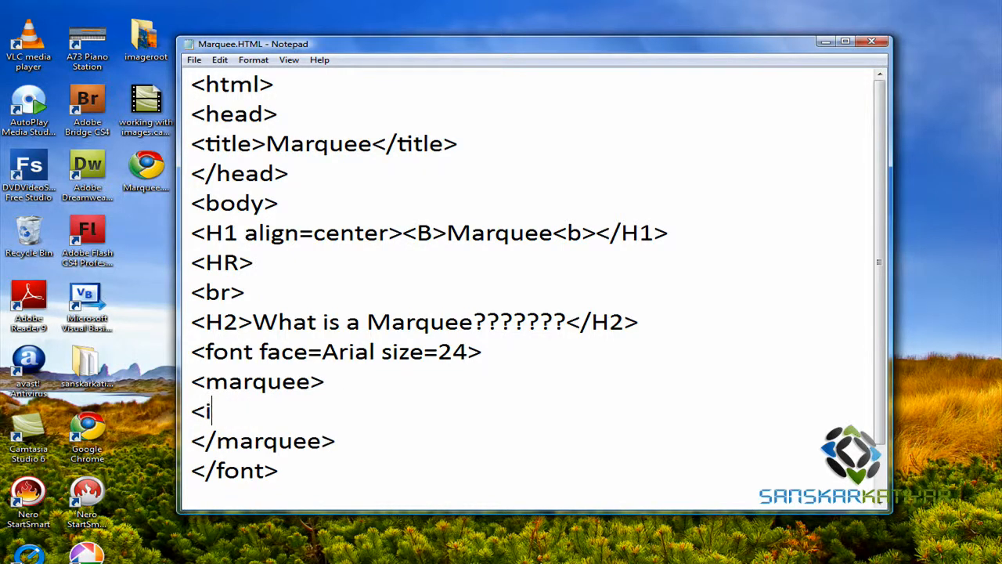
# Step: Add an image tag with src "htmlimg/img.jpg" inside the marquee
pyautogui.write('mg src')
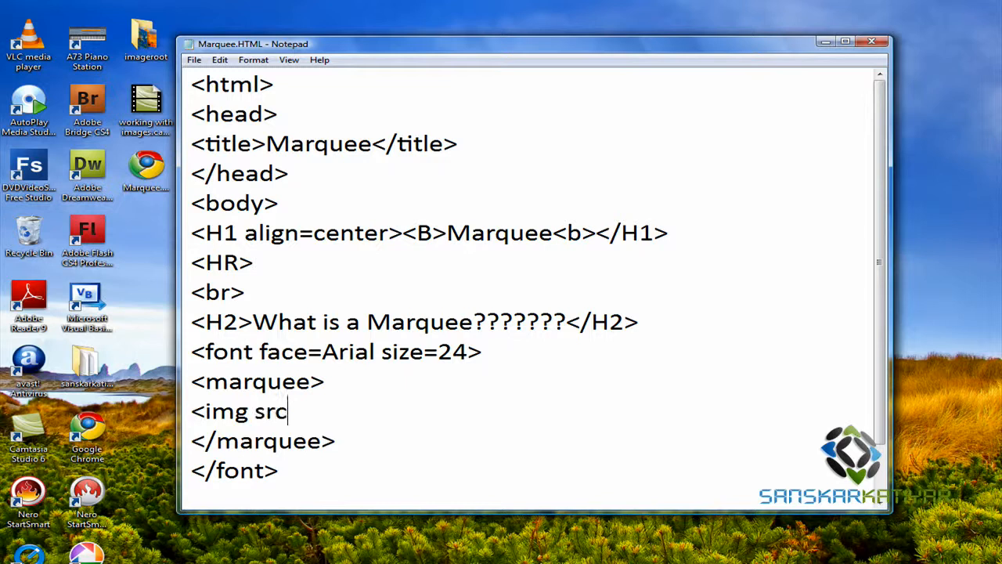
pyautogui.write('=')
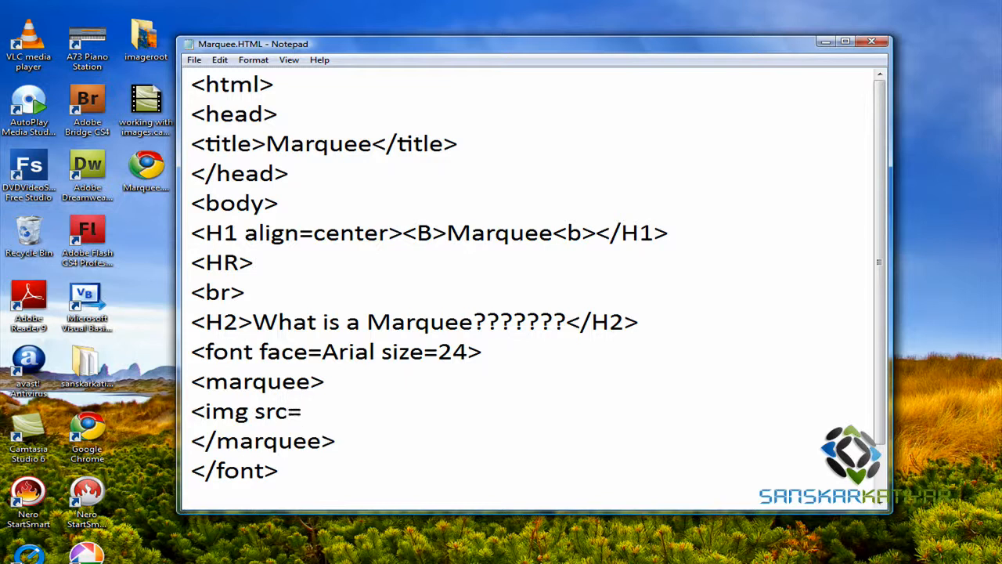
pyautogui.click(302, 411)
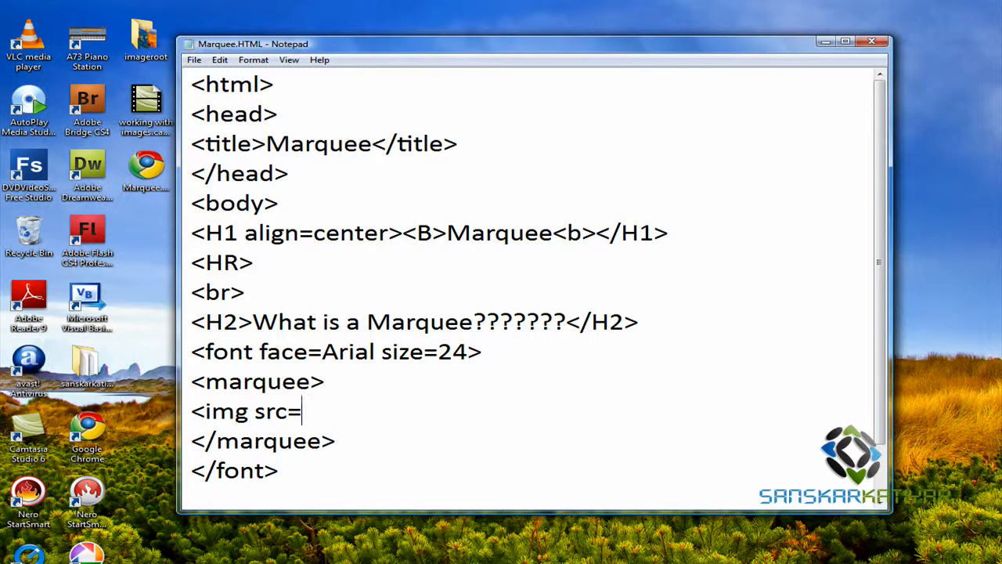
pyautogui.write('"html')
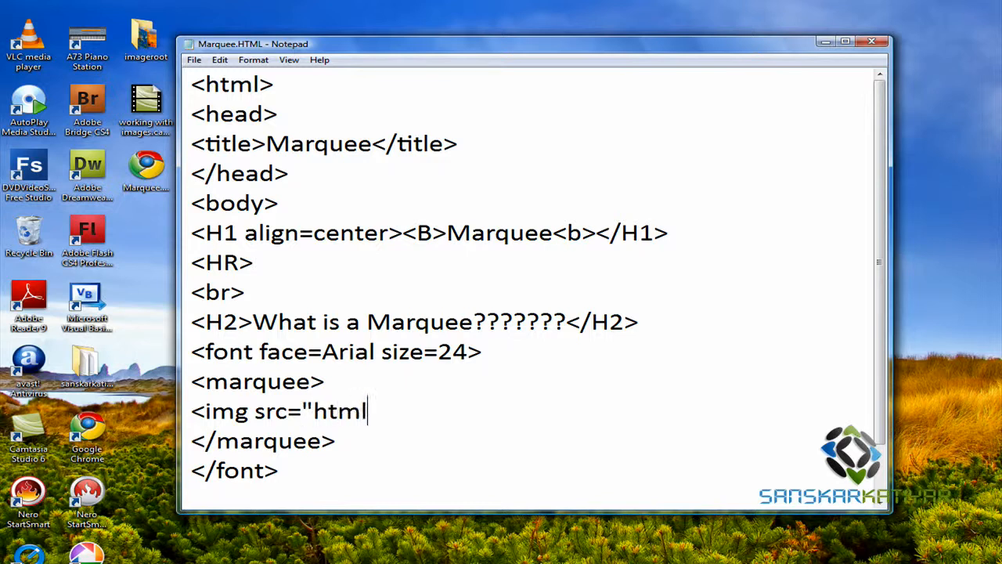
pyautogui.write('img=')
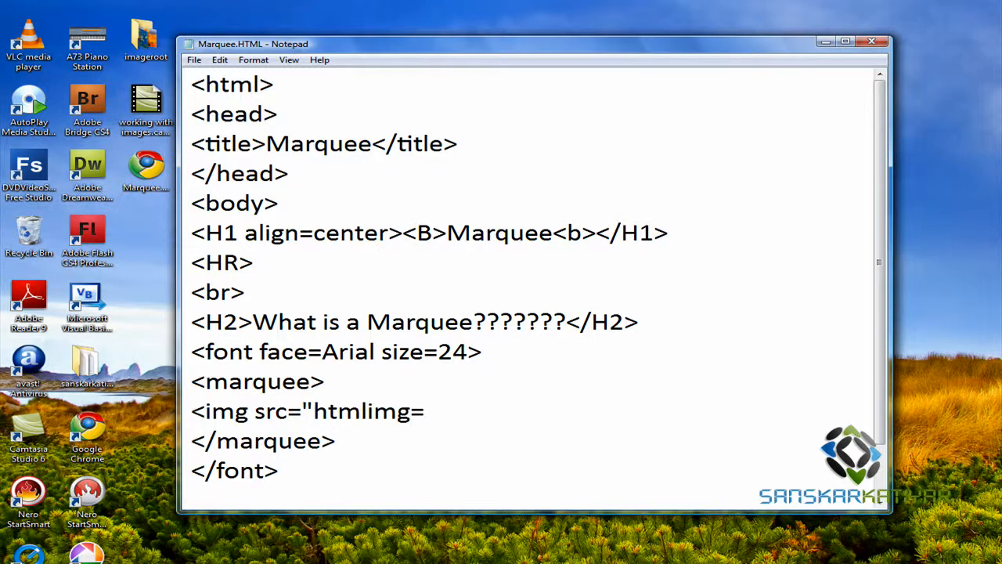
pyautogui.write('/')
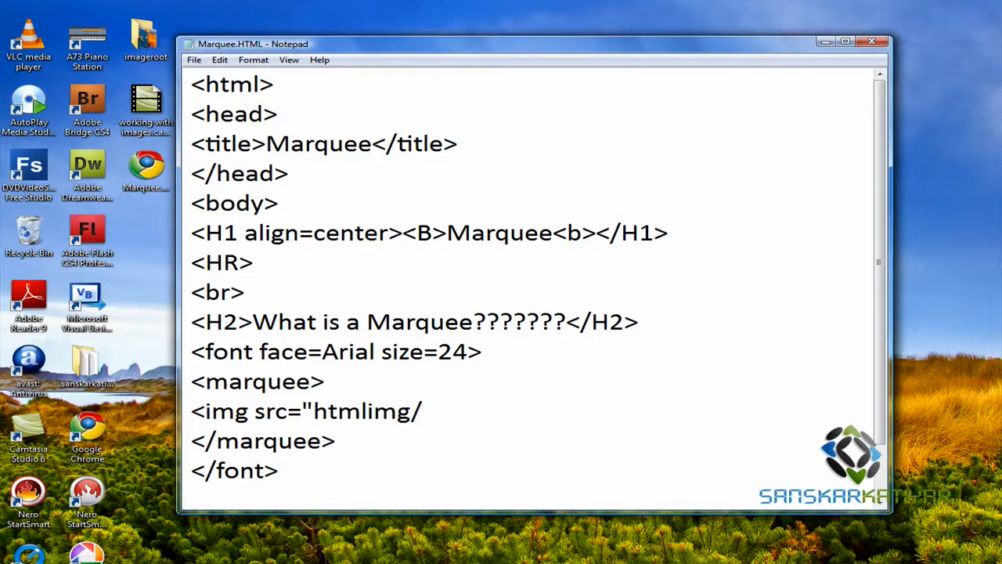
pyautogui.write('m')
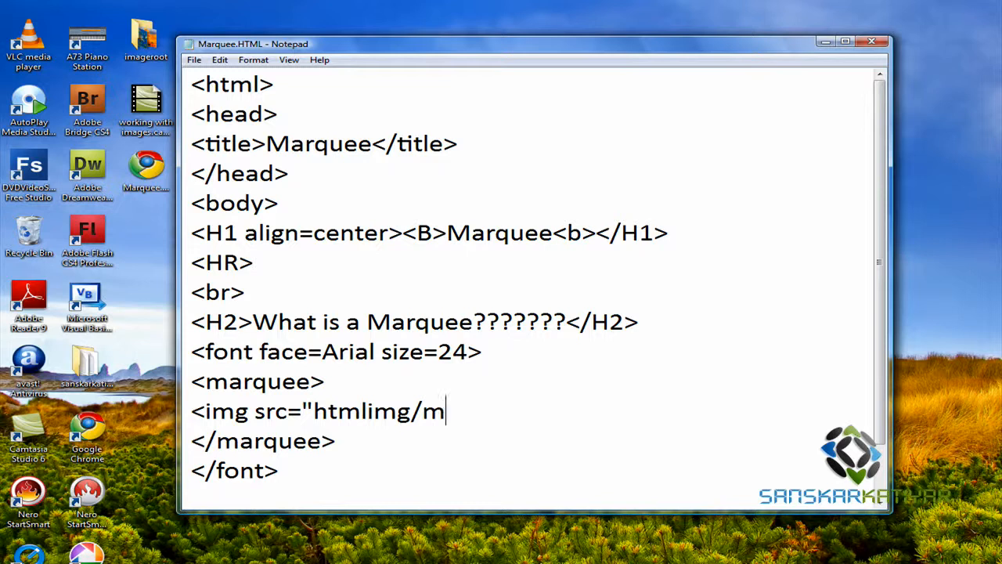
pyautogui.press('backspace')
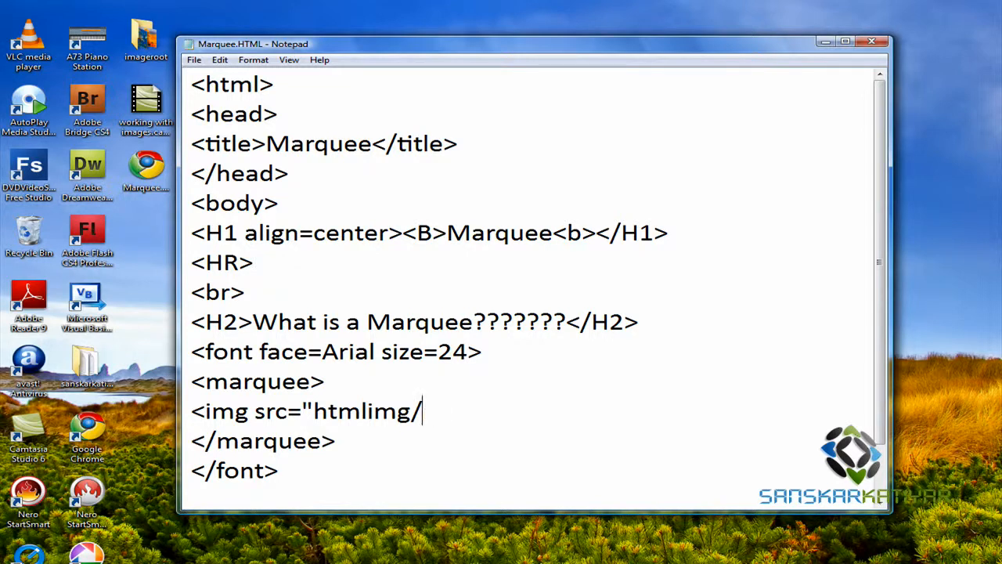
pyautogui.write('img.jp')
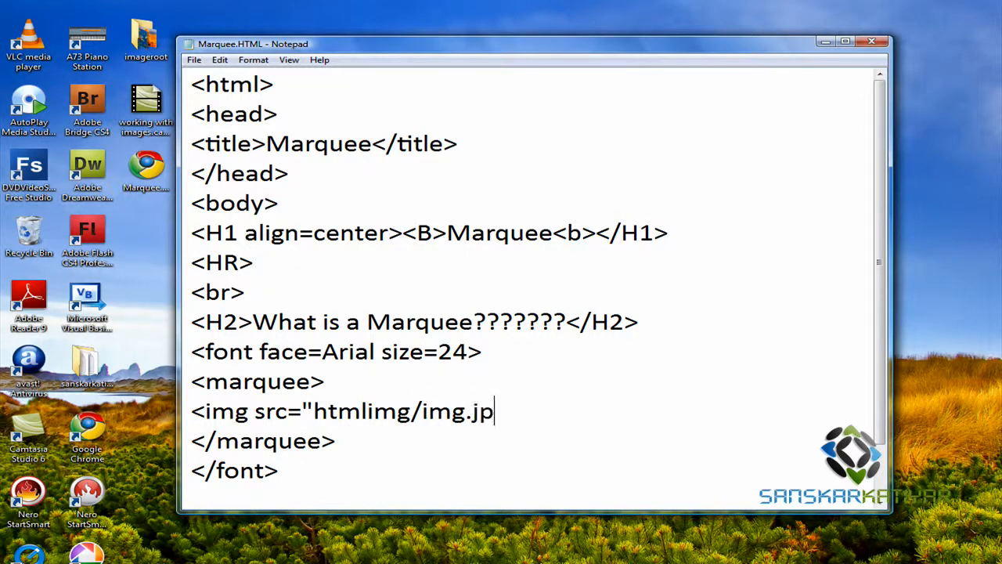
pyautogui.write('g"')
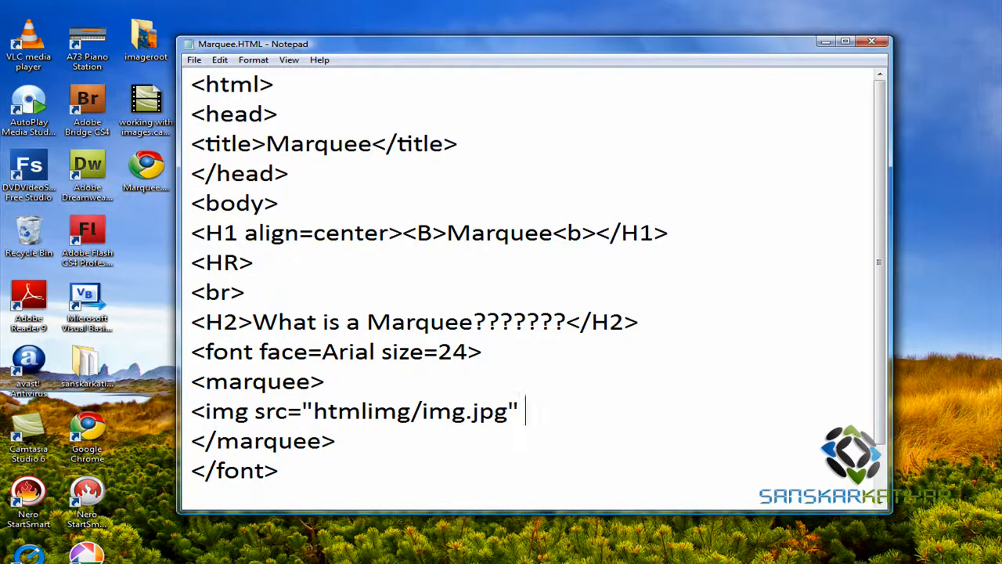
# Step: Give the image height 100, width 100 and a vertical spacing attribute
pyautogui.write('height=')
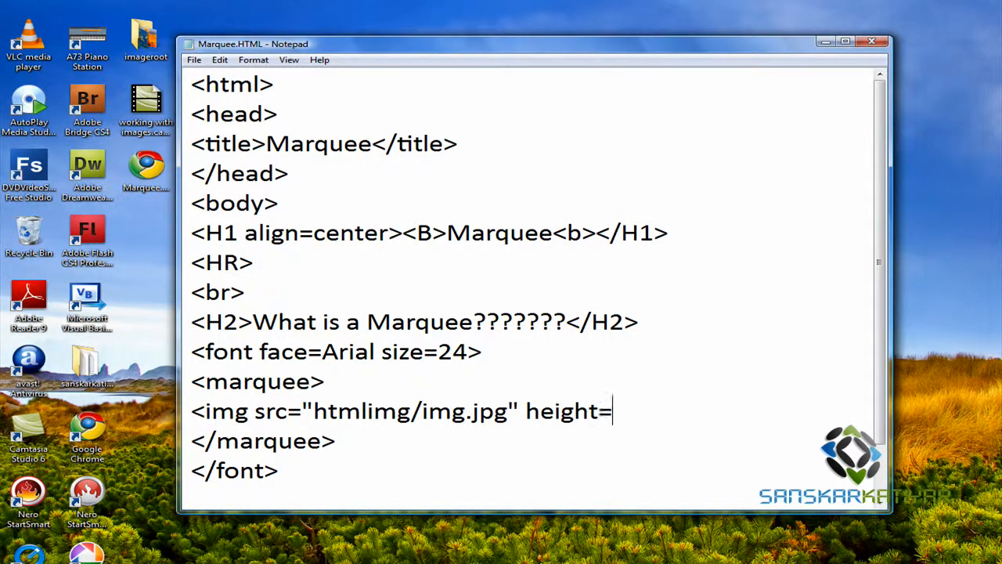
pyautogui.write('50')
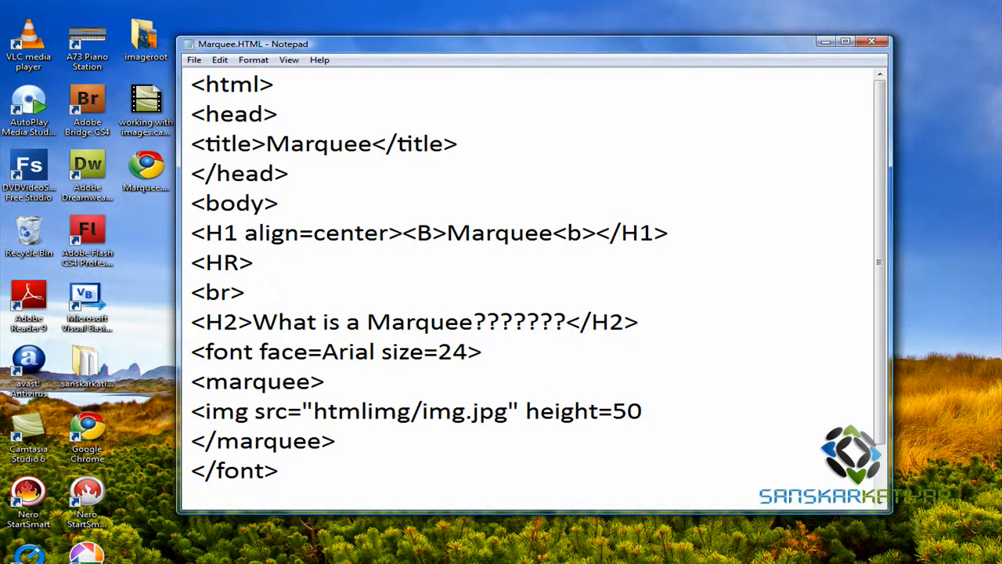
pyautogui.press('Backspace')
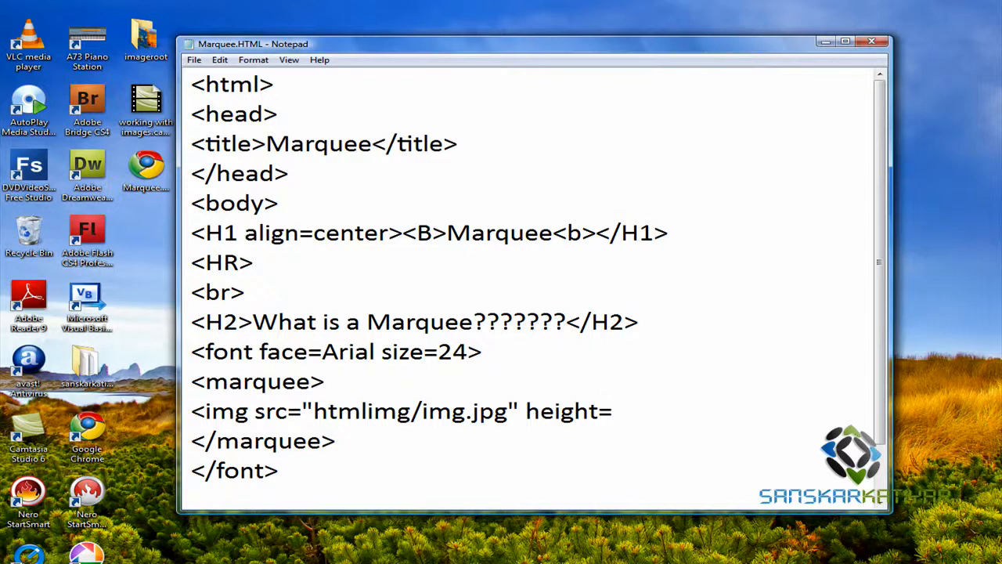
pyautogui.write('100')
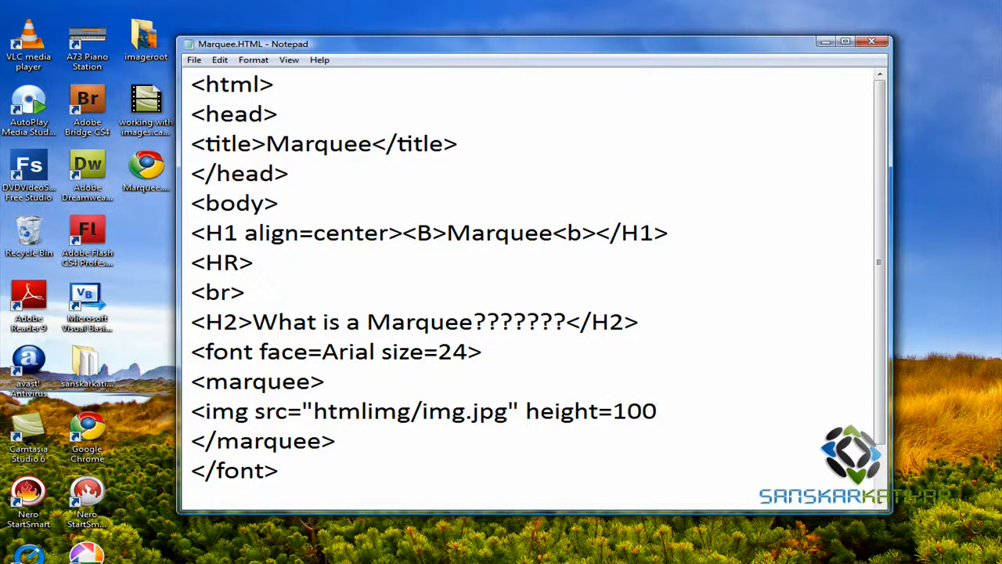
pyautogui.write('width=')
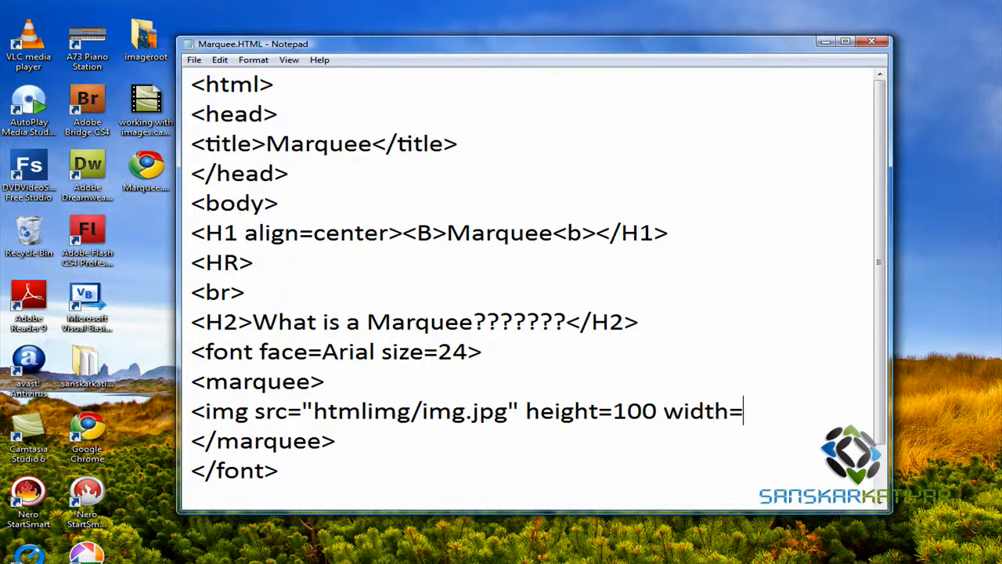
pyautogui.write('100')
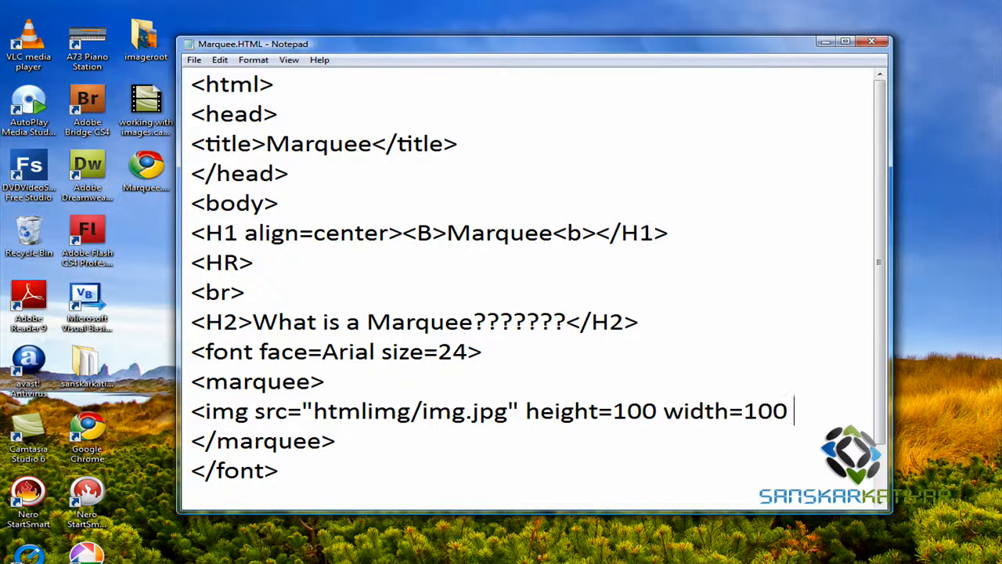
pyautogui.write('vspavce')
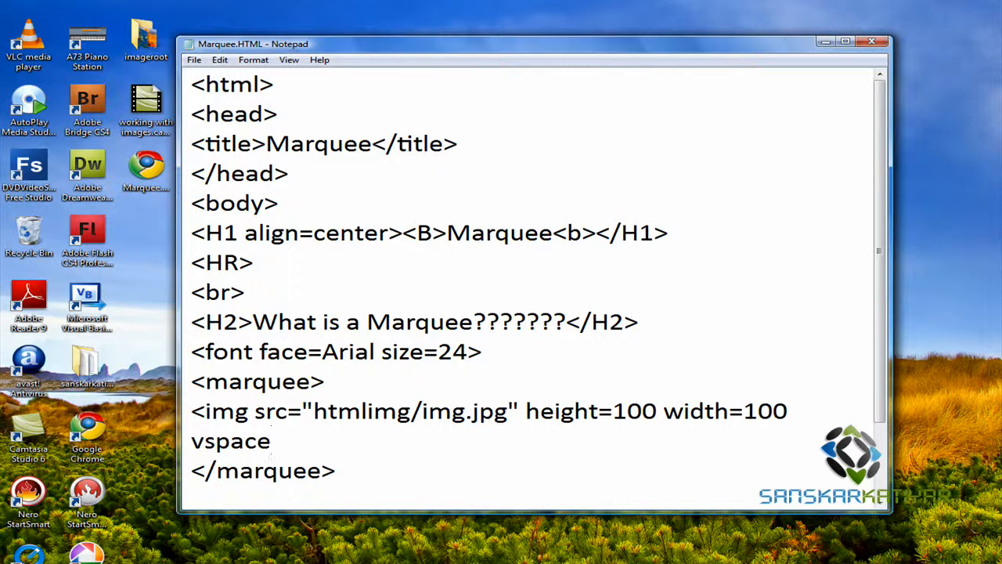
pyautogui.write('=')
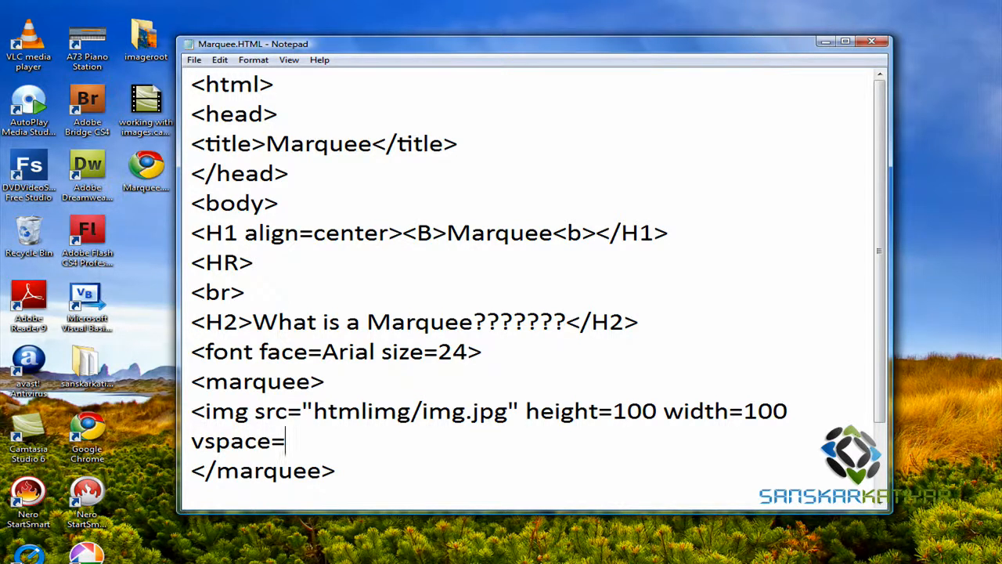
pyautogui.write('50')
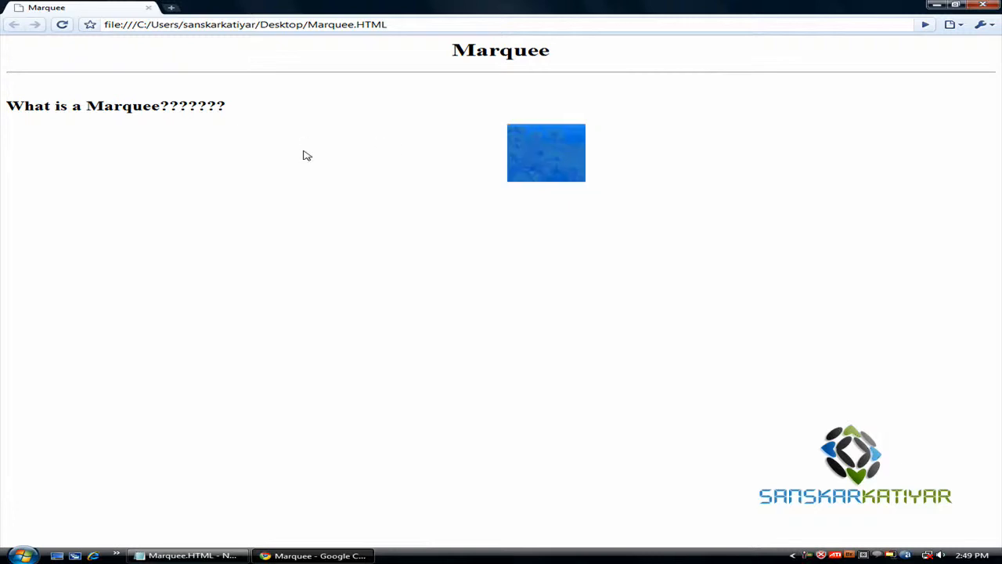
# Step: Reload Marquee.HTML in Chrome to view the image scrolling in the marquee
pyautogui.click(186, 556)
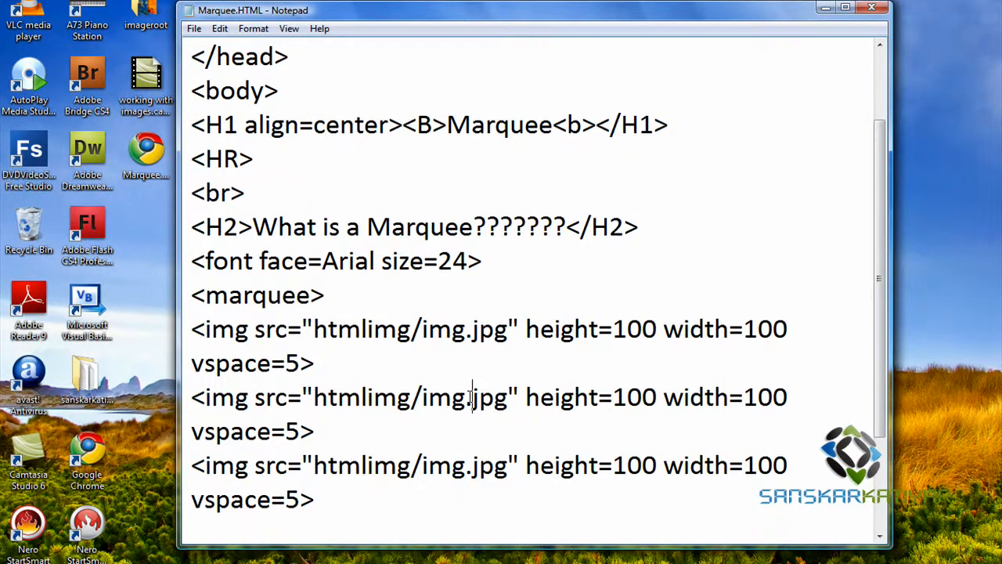
# Step: Change the second image's source to htmlimg/img2.jpg
pyautogui.write('2')
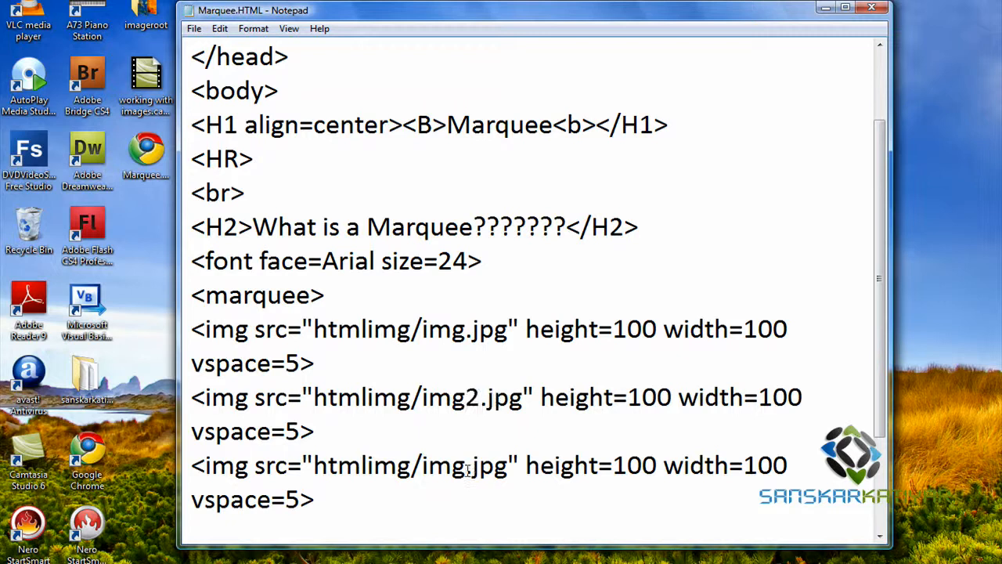